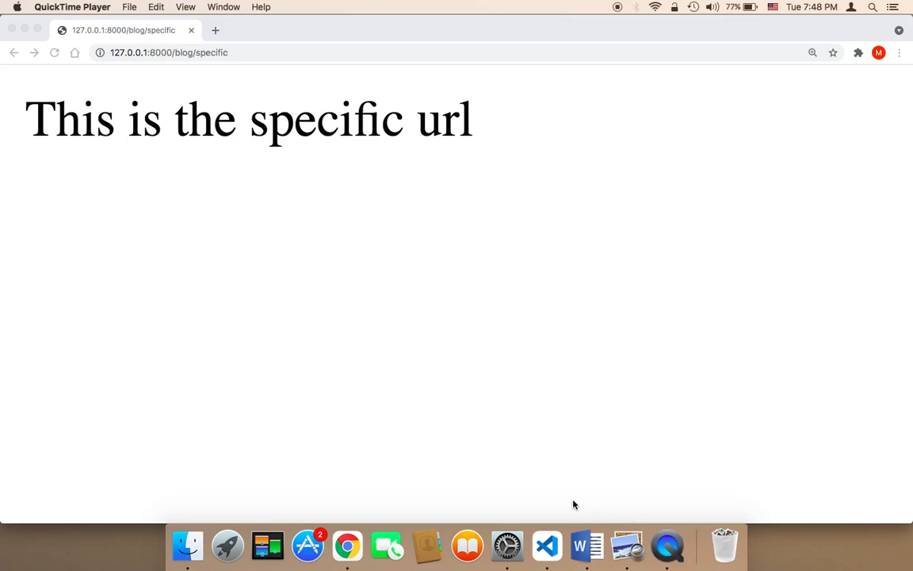
mouse_move(586, 403)
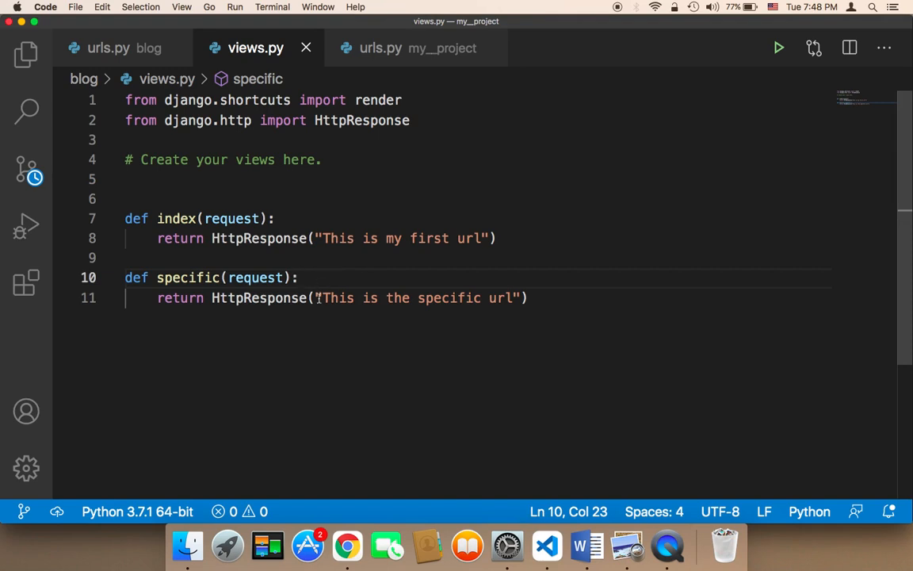
- Add 'number = 55' inside the specific view above the return
drag(324, 298, 514, 298)
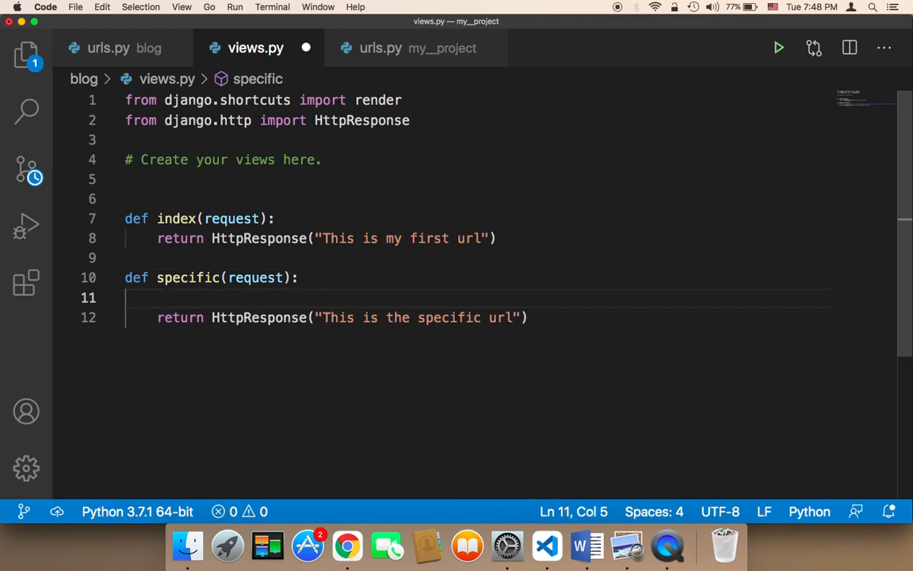
mouse_move(317, 316)
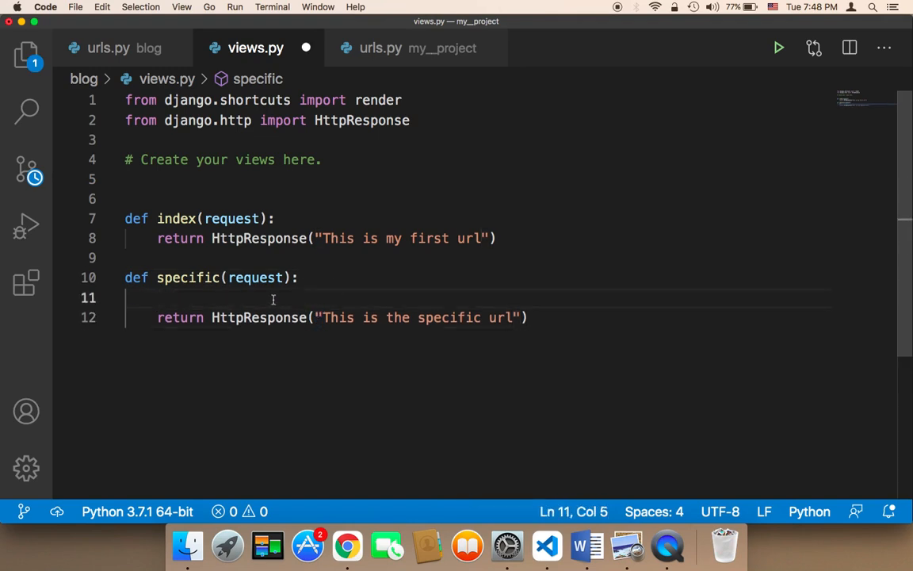
text(number)
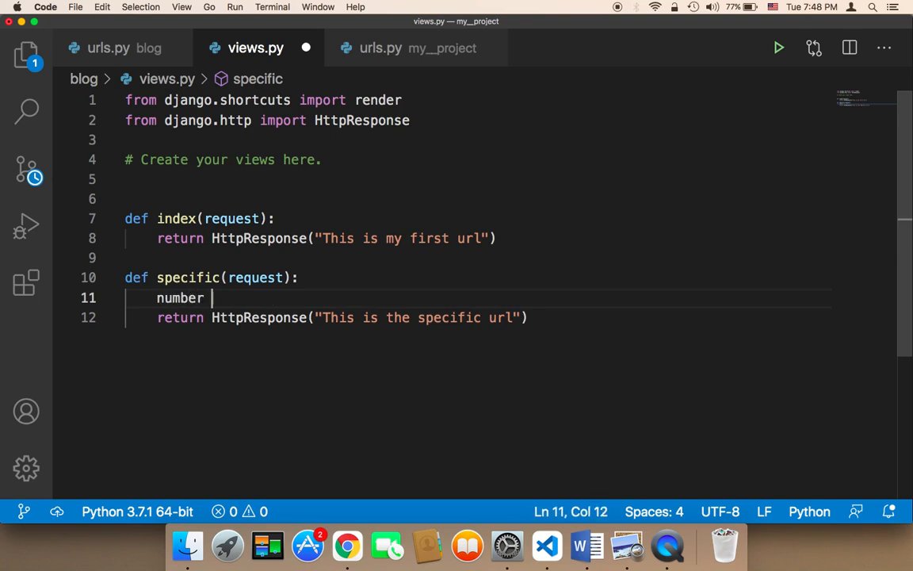
text(= 55)
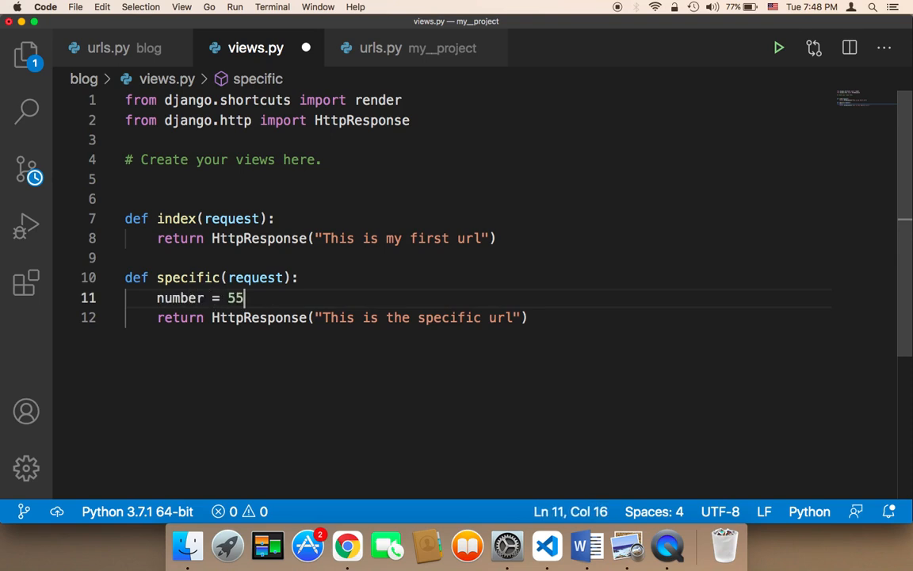
- Replace the quoted message so HttpResponse returns number instead
drag(248, 298, 323, 317)
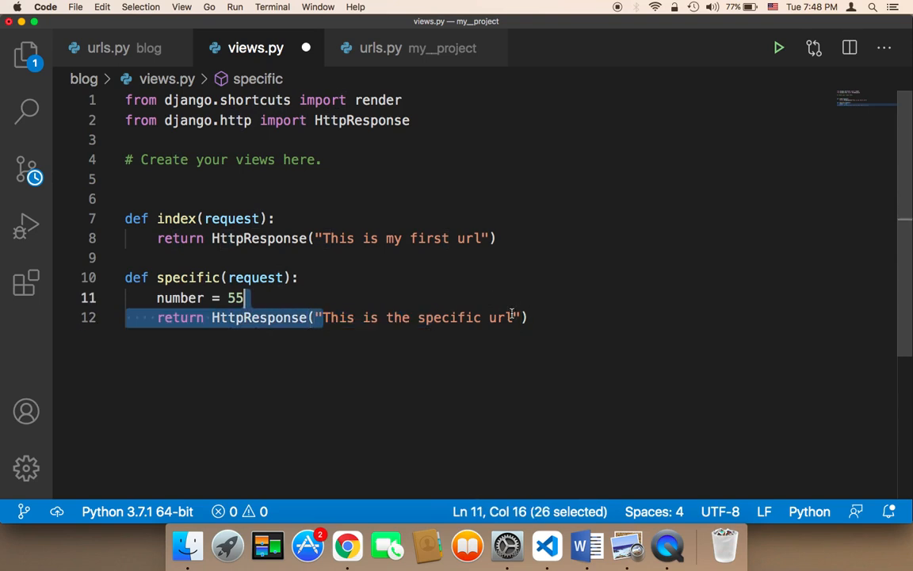
text(n HttpResponse(n")
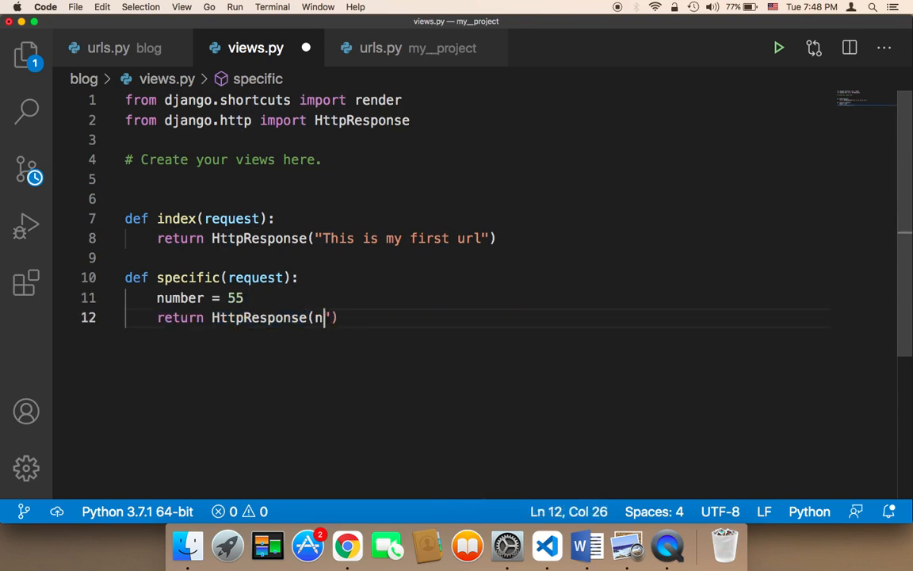
text(um)
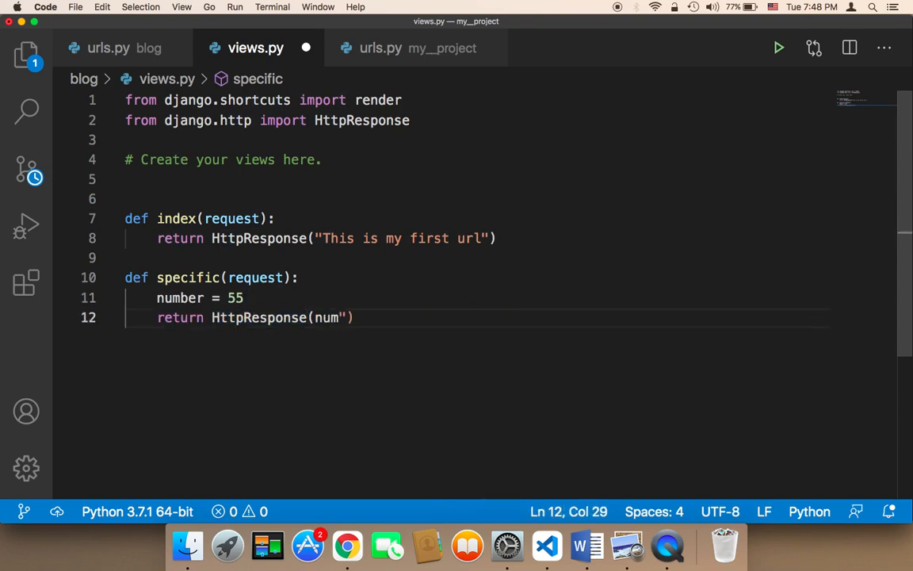
text(ber)
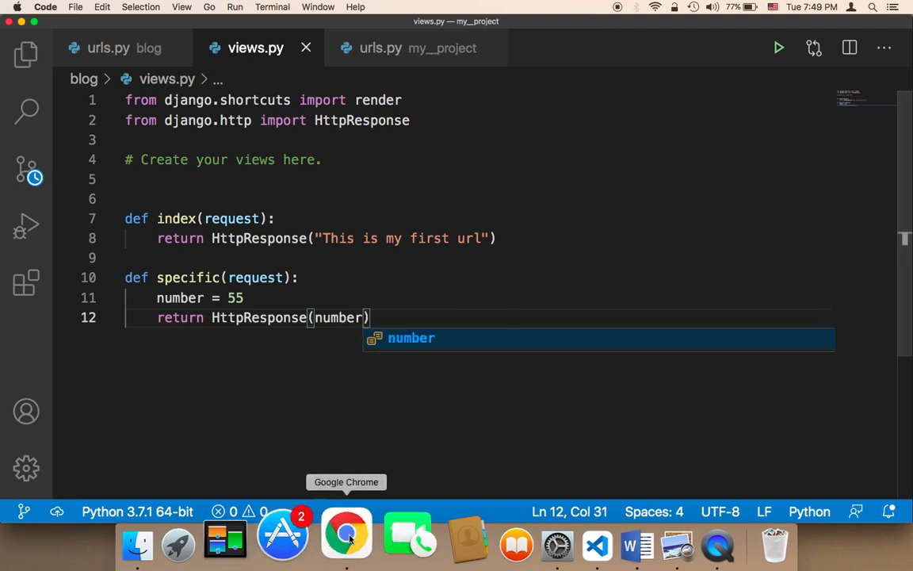
- Reload 127.0.0.1:8000/blog/specific in Chrome to see 55, then return to views.py
click(346, 532)
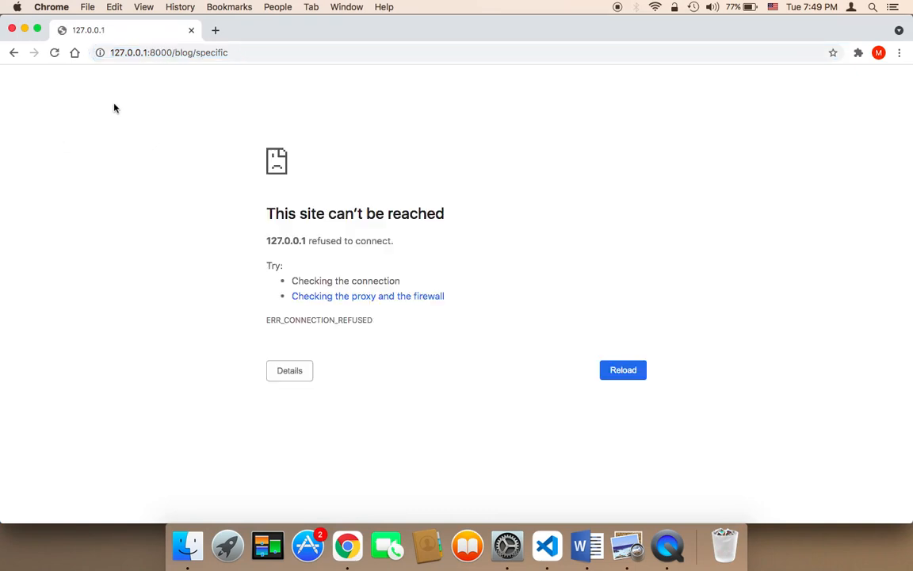
click(621, 369)
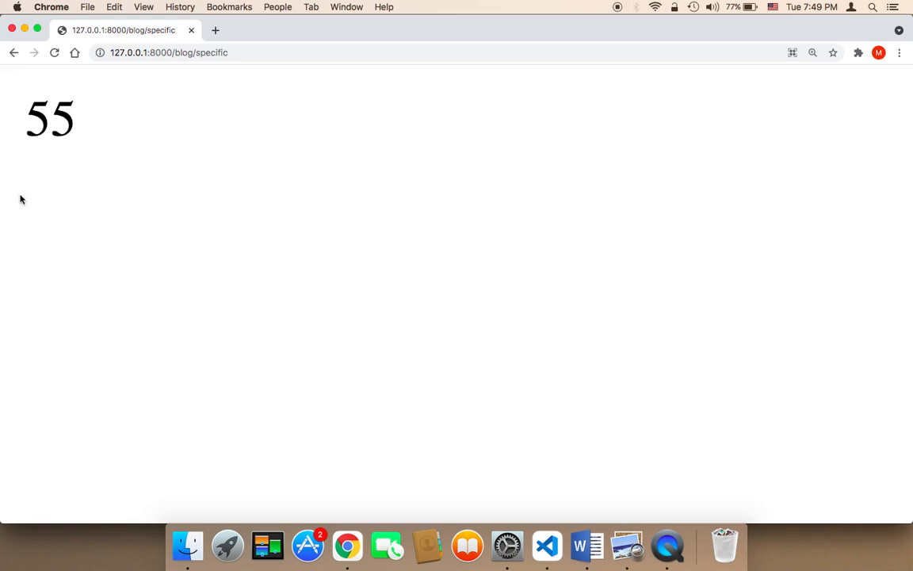
mouse_move(669, 542)
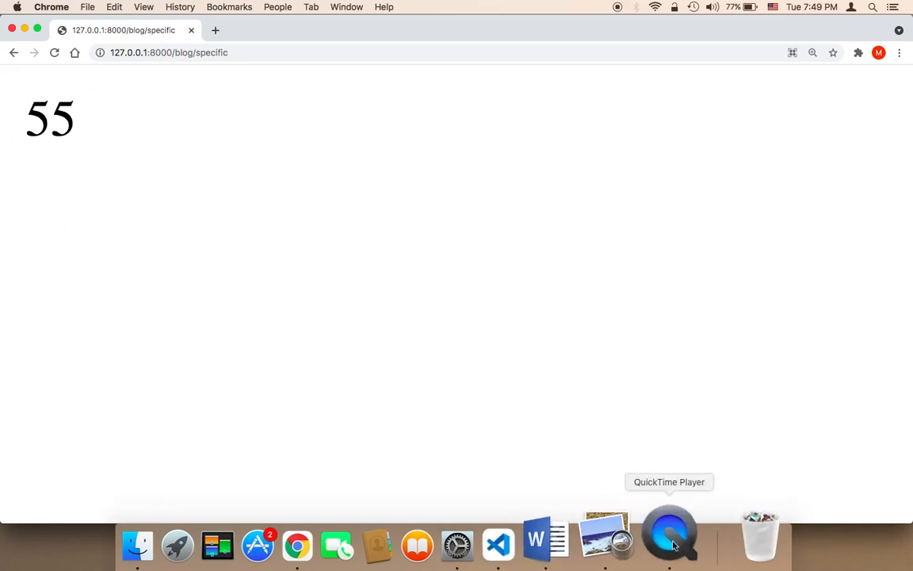
click(498, 545)
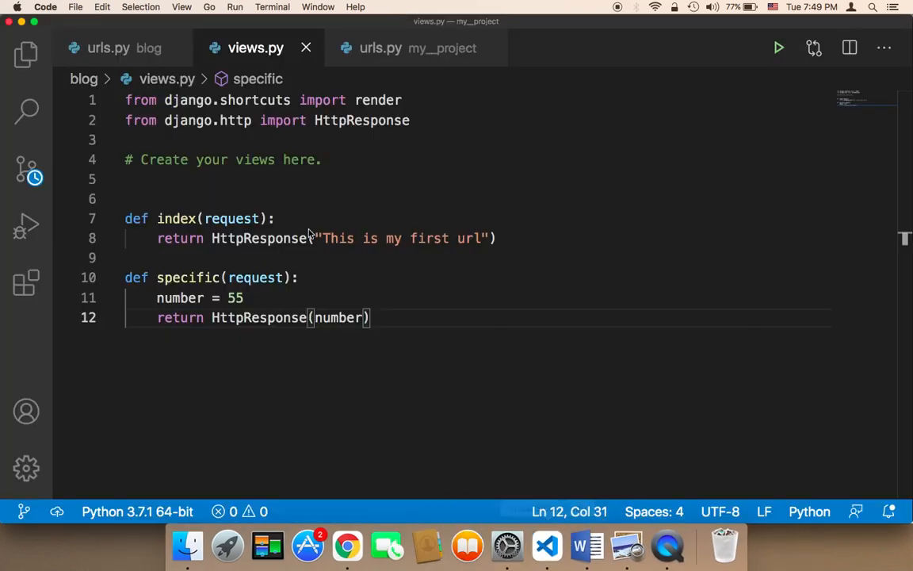
- Replace the number line with 'list1 = [1,2,3,4]' and return list1 in HttpResponse
key(Backspace)
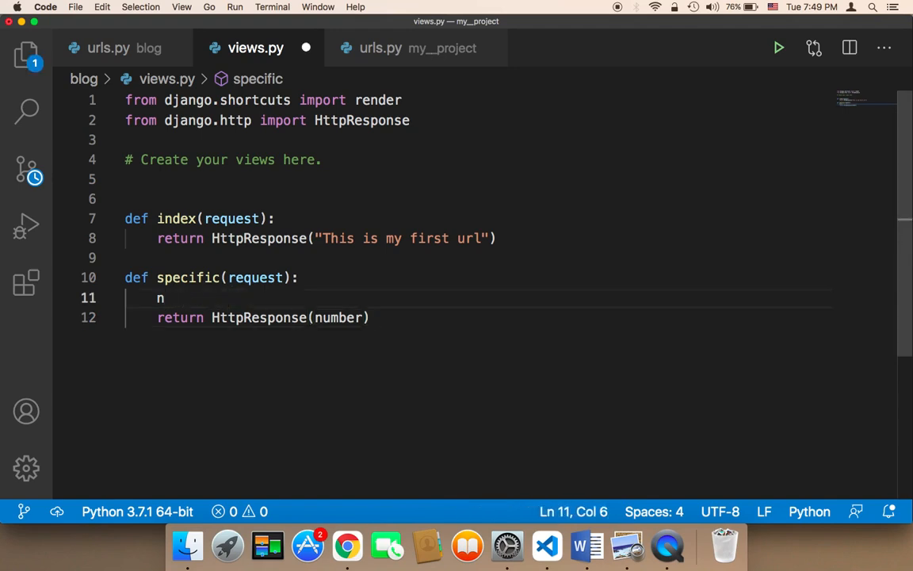
text(ist1 = [)
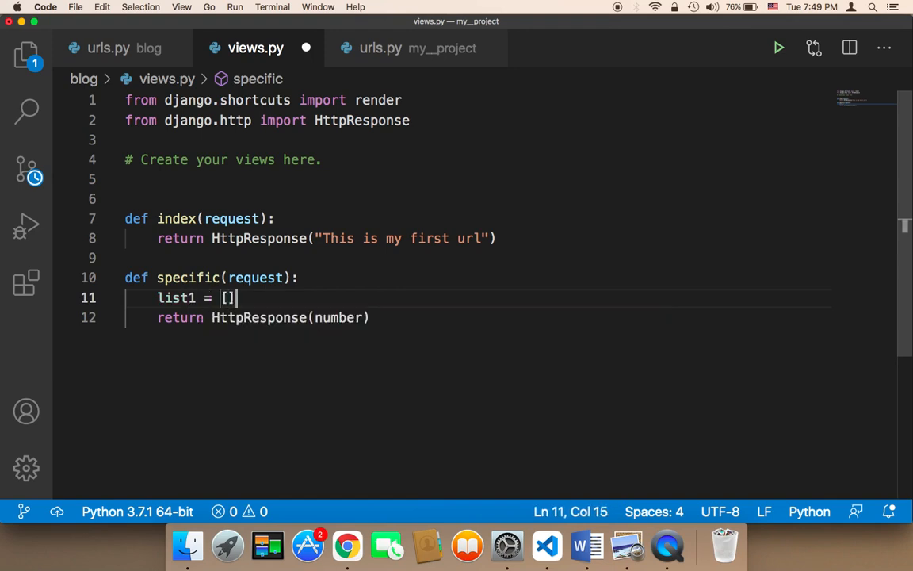
text(1,)
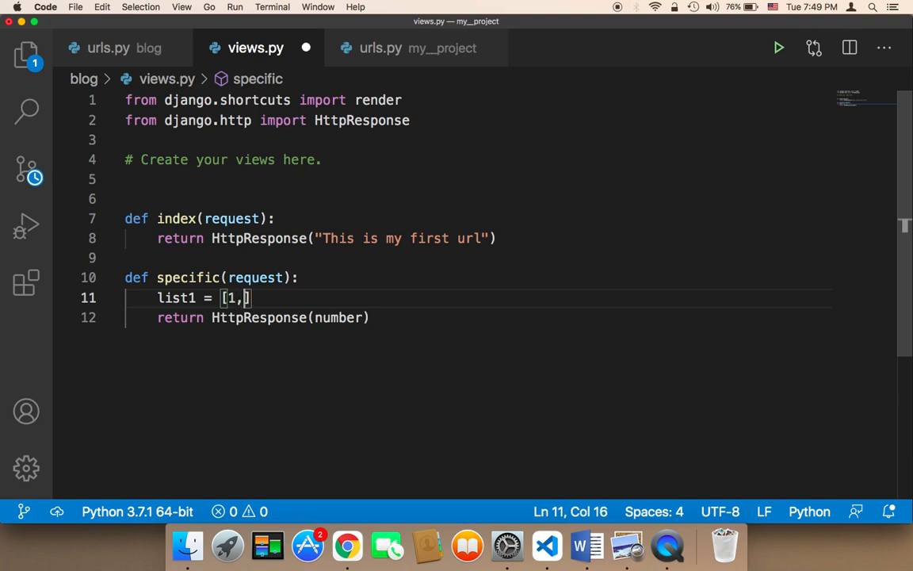
text(2,3,)
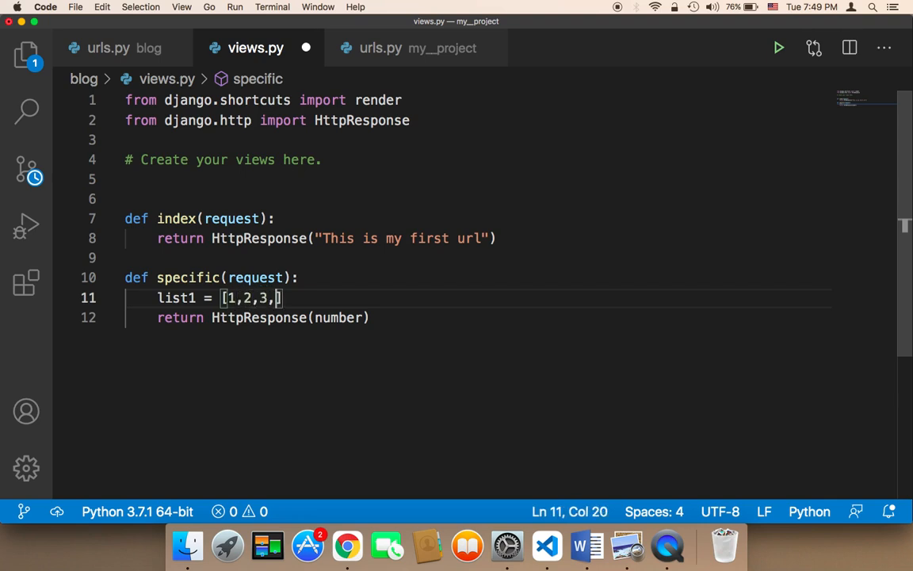
text(4)
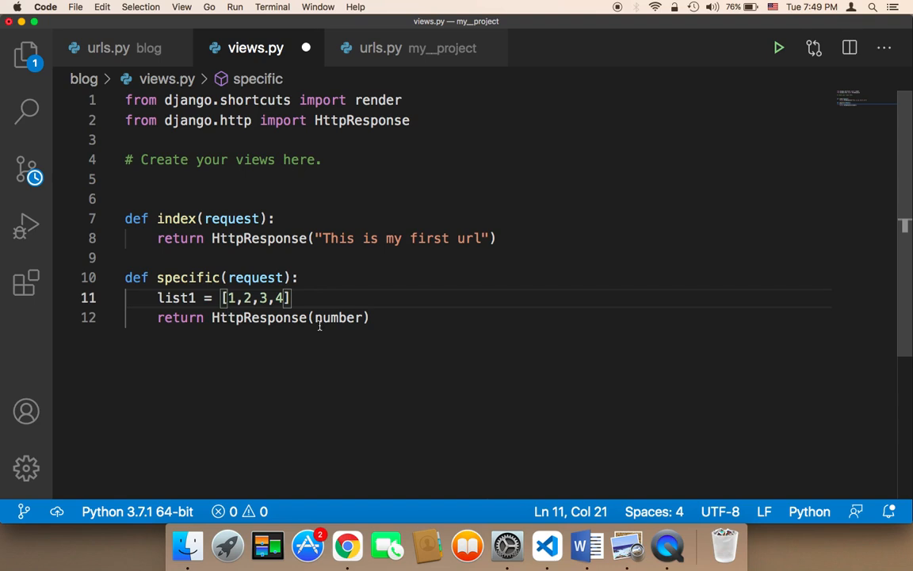
text(list1)
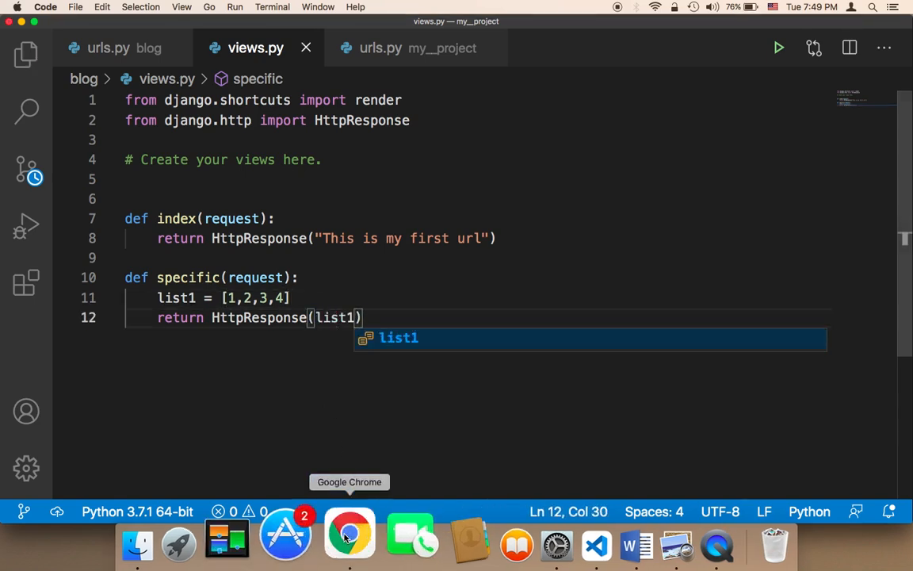
- Check the page in Chrome now shows 1234, then return to views.py
click(349, 533)
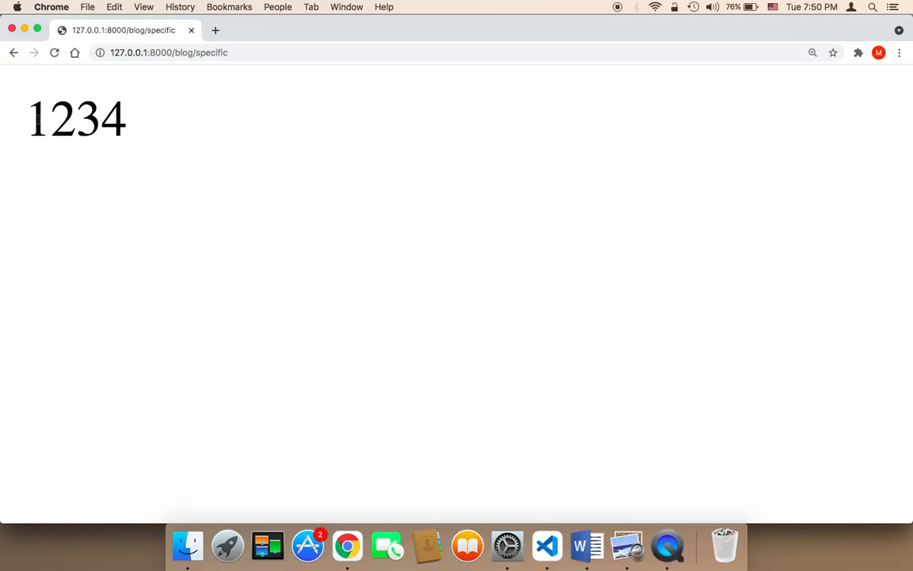
mouse_move(621, 472)
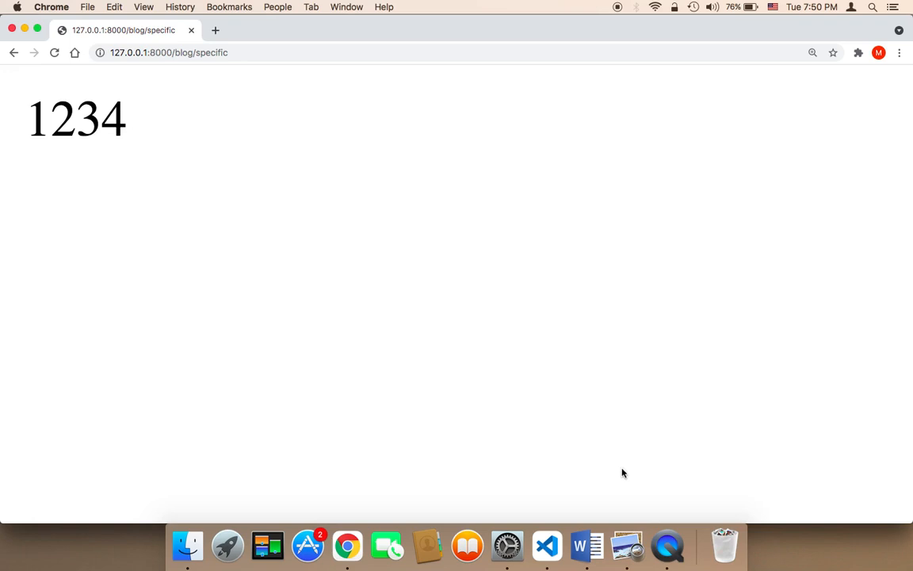
click(548, 545)
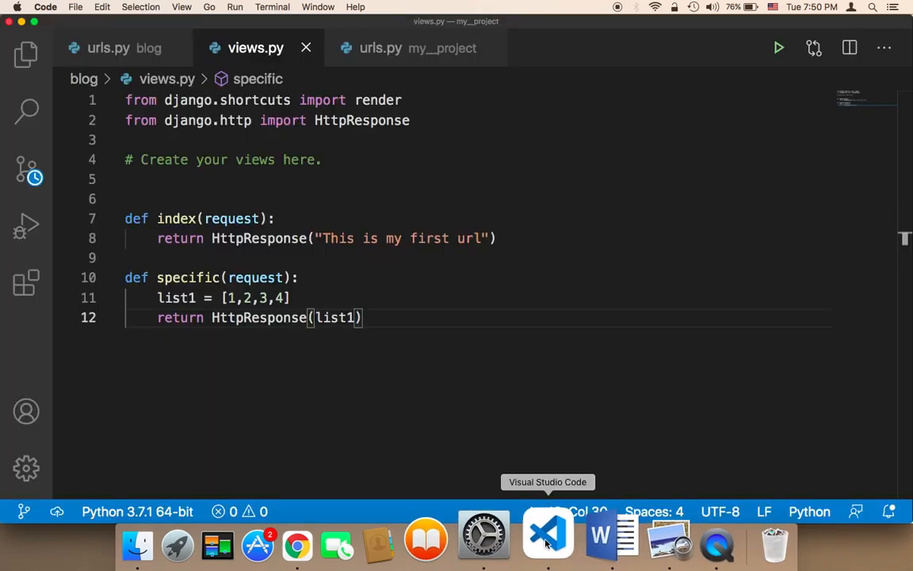